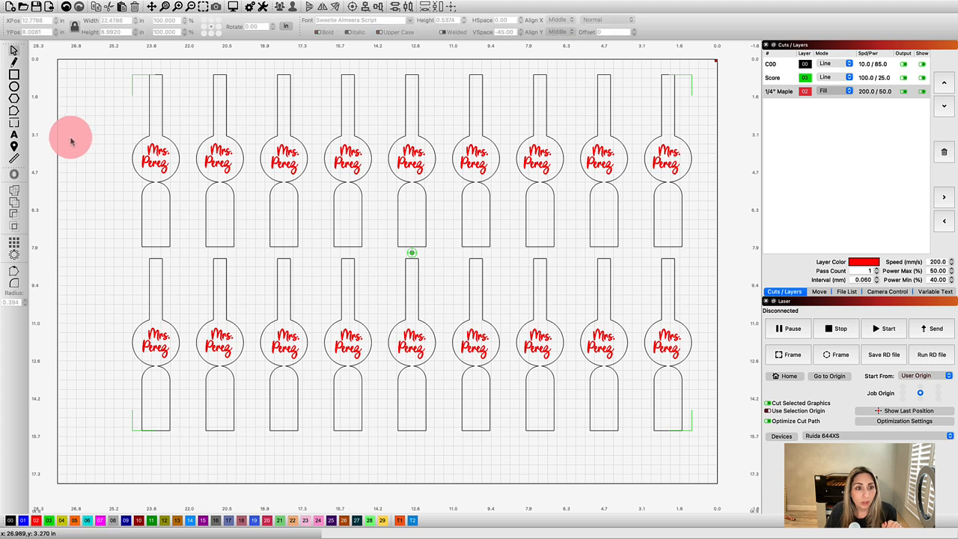
mouse_move(412, 247)
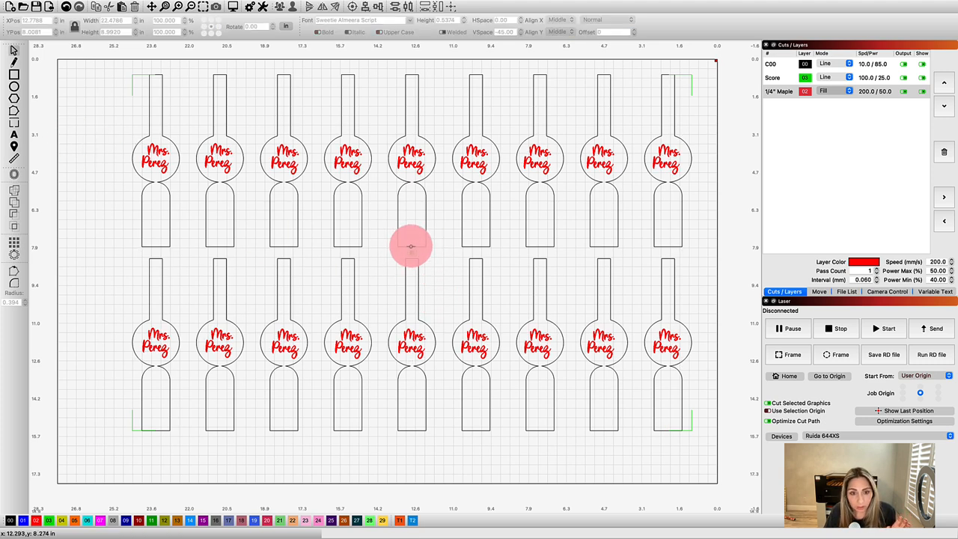
mouse_move(667, 75)
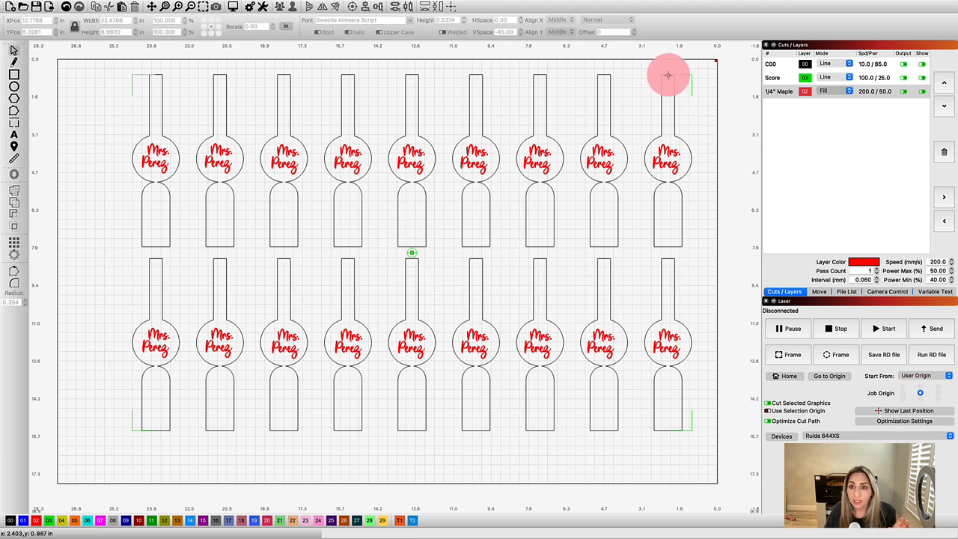
mouse_move(687, 404)
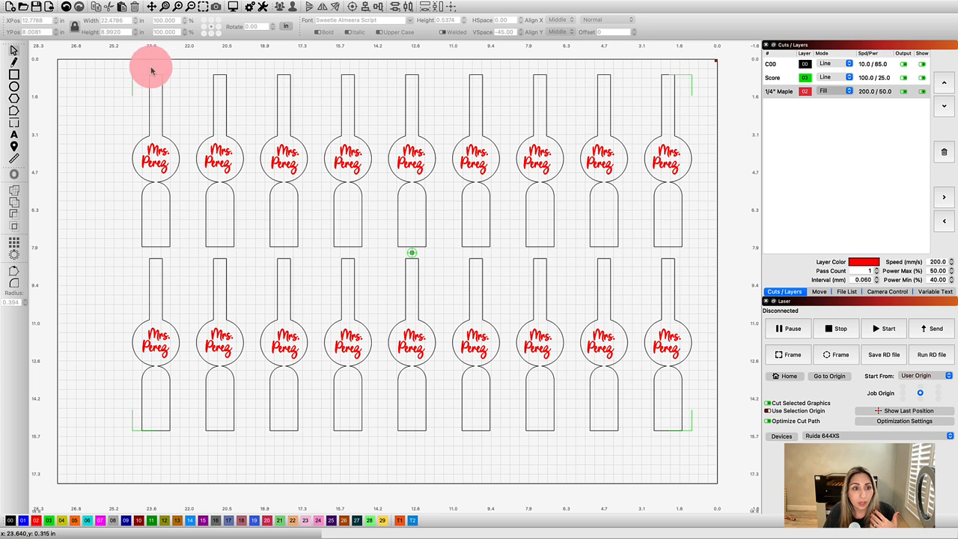
mouse_move(455, 277)
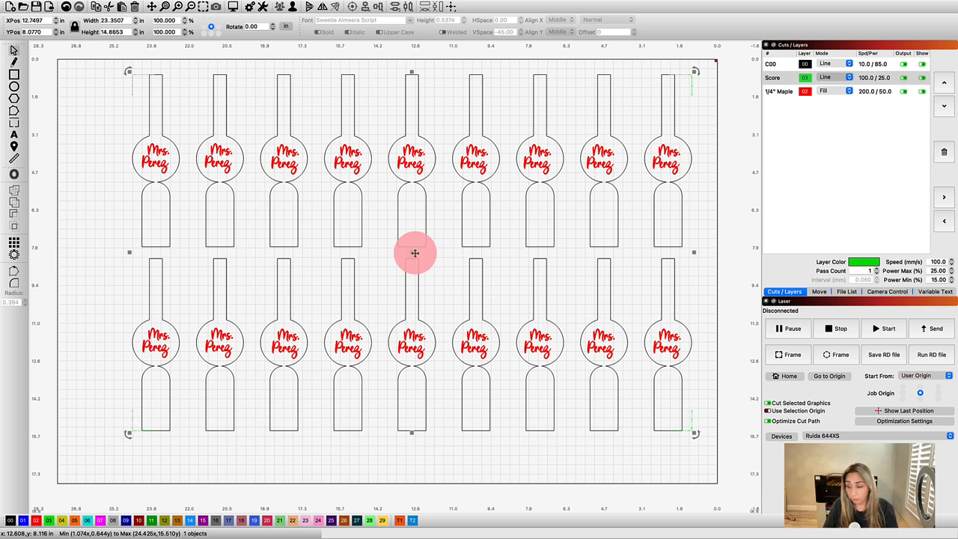
mouse_move(283, 200)
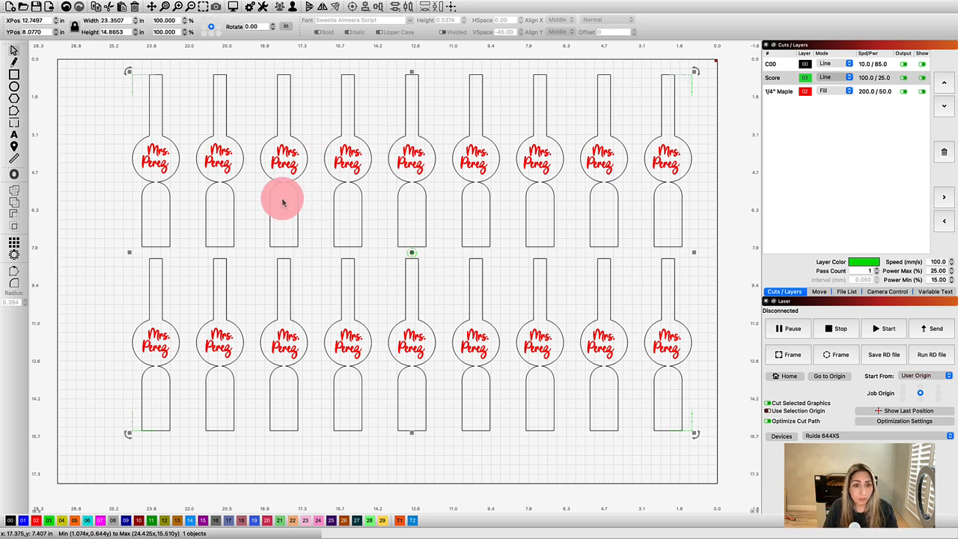
mouse_move(283, 215)
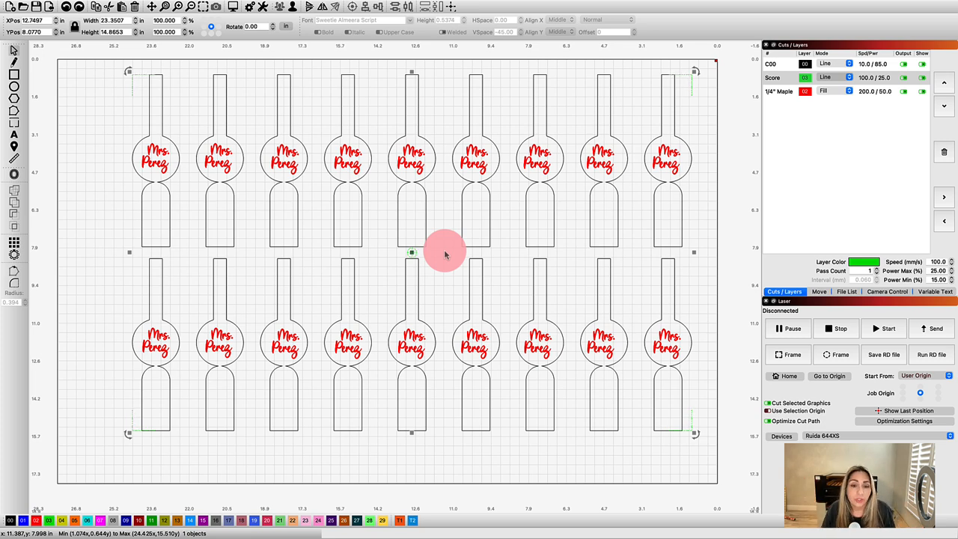
mouse_move(412, 253)
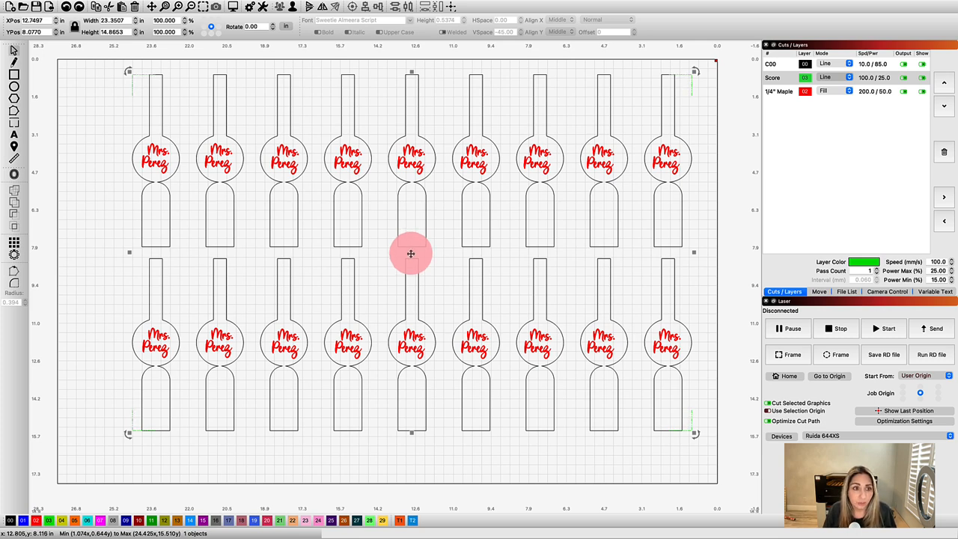
mouse_move(409, 105)
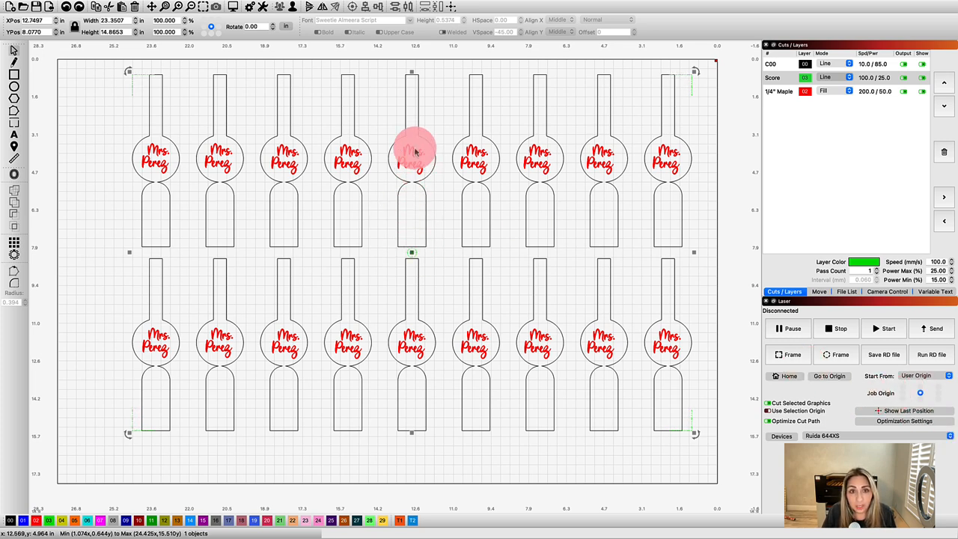
mouse_move(458, 75)
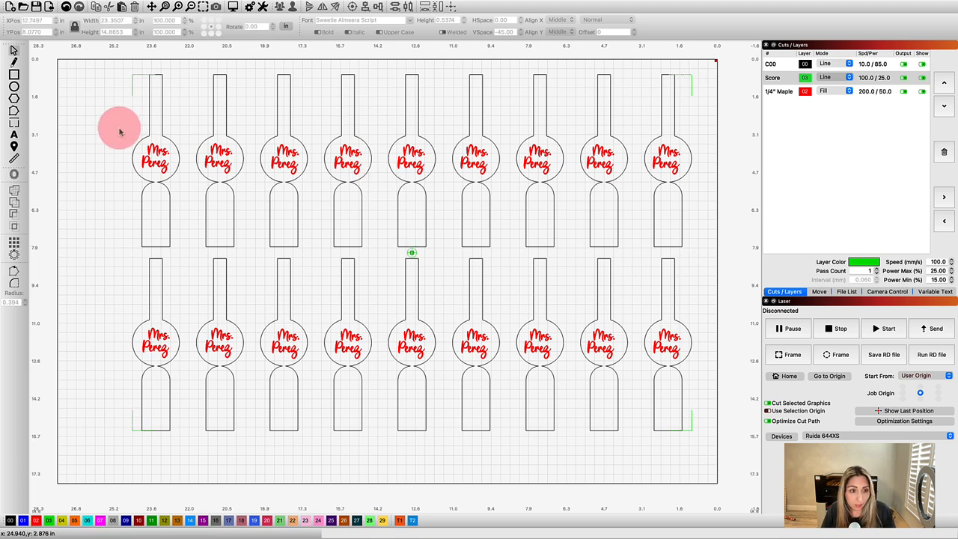
mouse_move(99, 129)
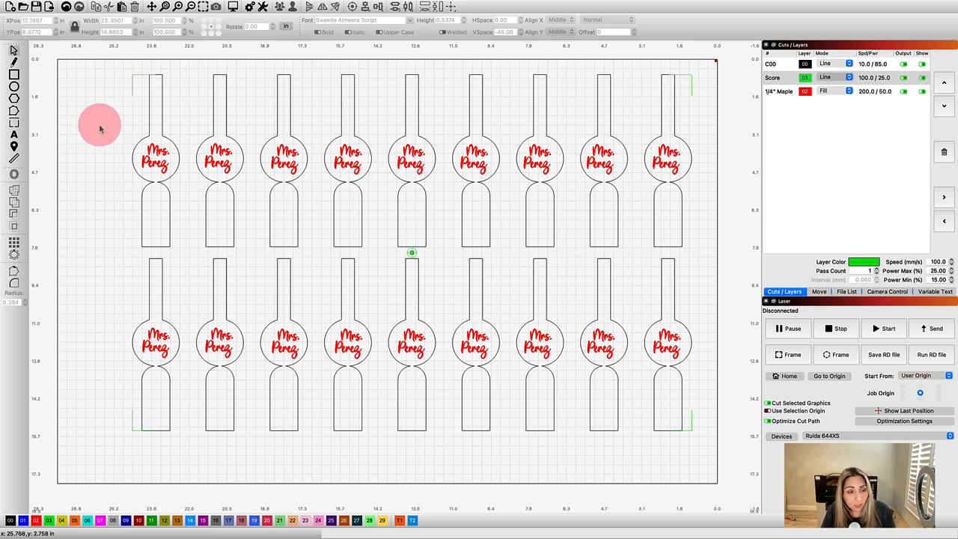
Marquee-select all eighteen red 'Mrs. Perez' name engravings without the holder outlines.
left_click_drag(102, 122, 706, 192)
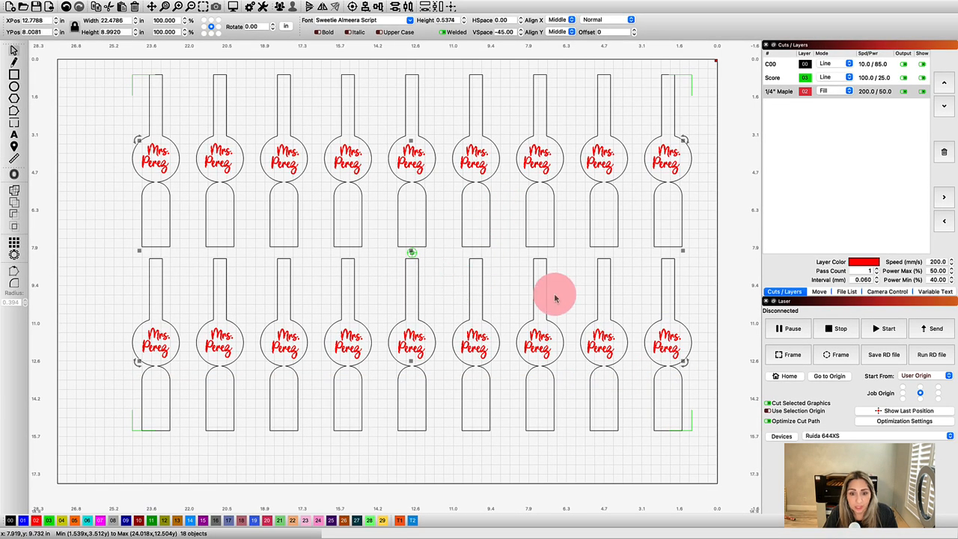
mouse_move(815, 392)
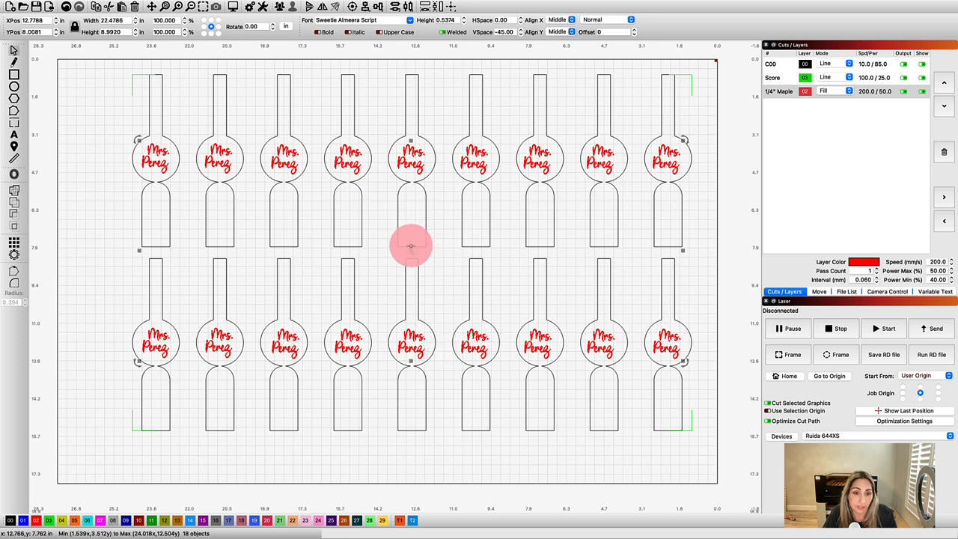
mouse_move(203, 186)
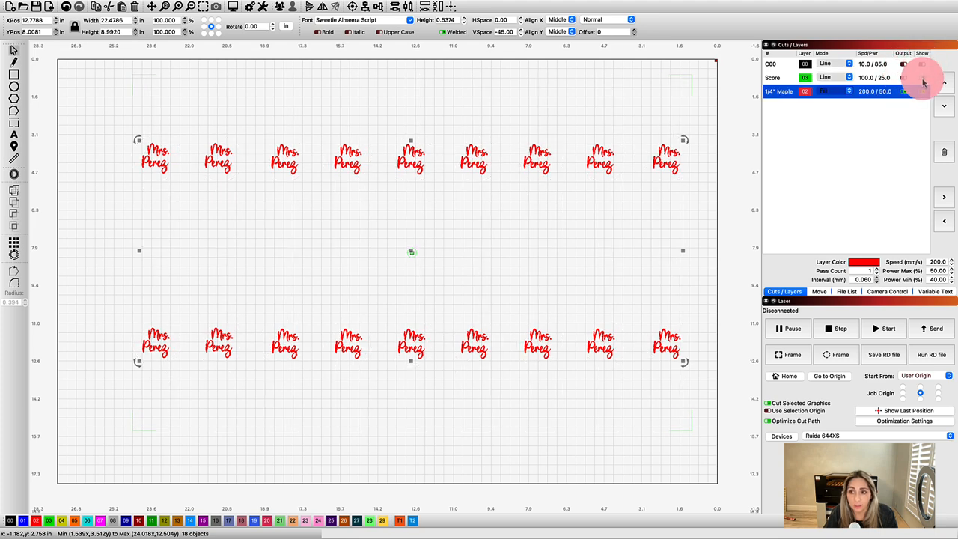
mouse_move(404, 260)
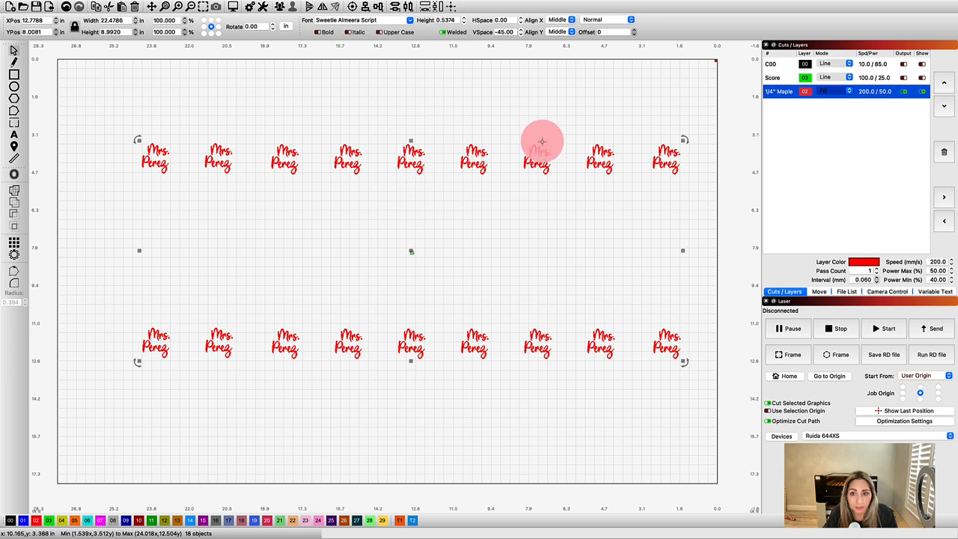
mouse_move(147, 371)
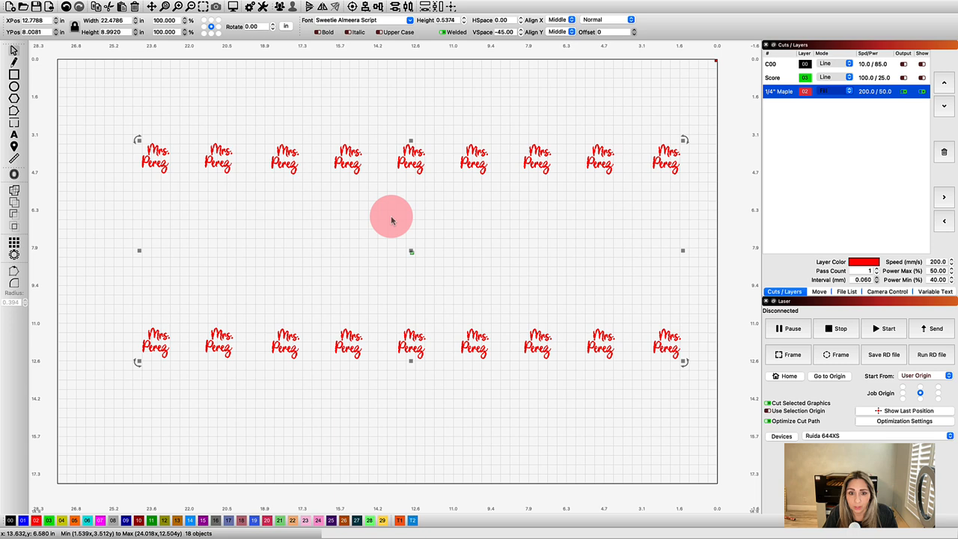
mouse_move(395, 224)
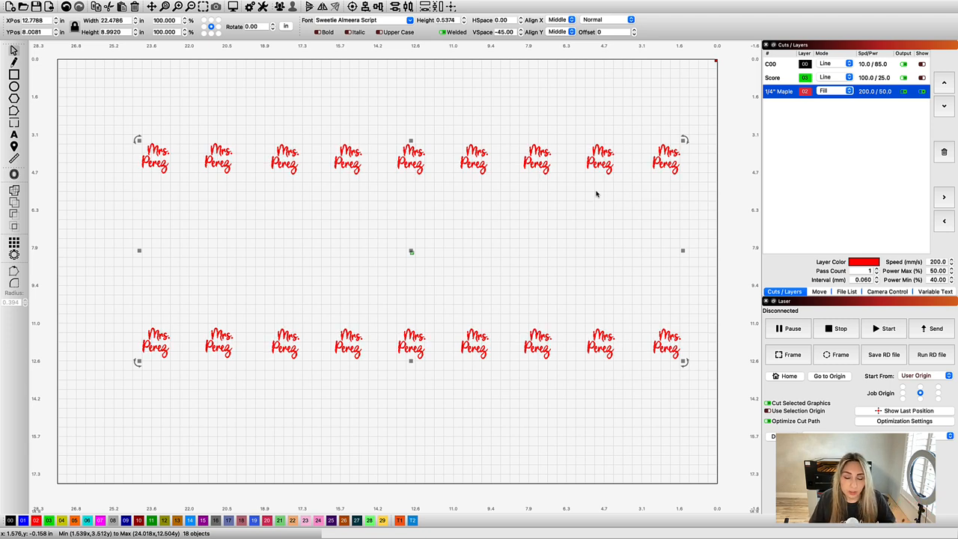
mouse_move(611, 201)
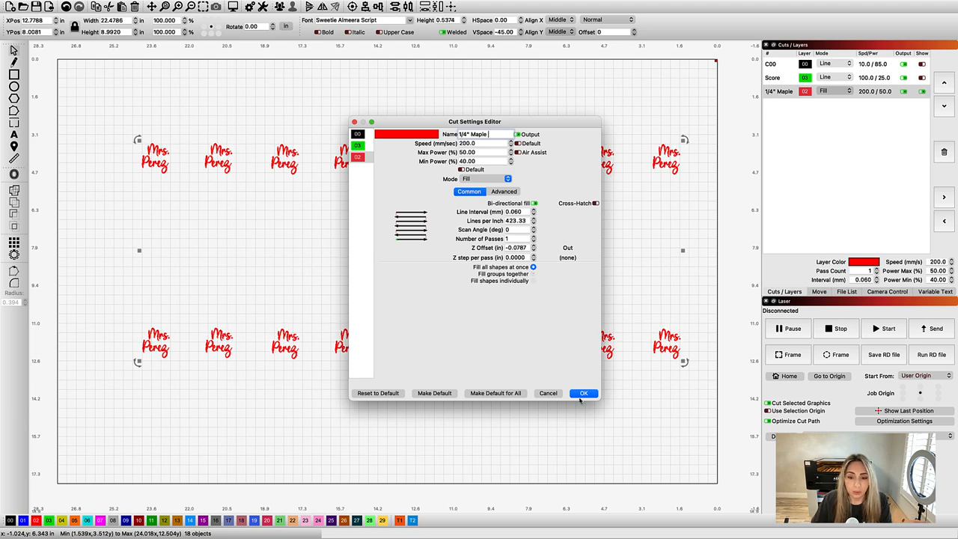
Preview the job with 'Fill all shapes at once', then compare against 'Fill groups together'.
left_click(584, 392)
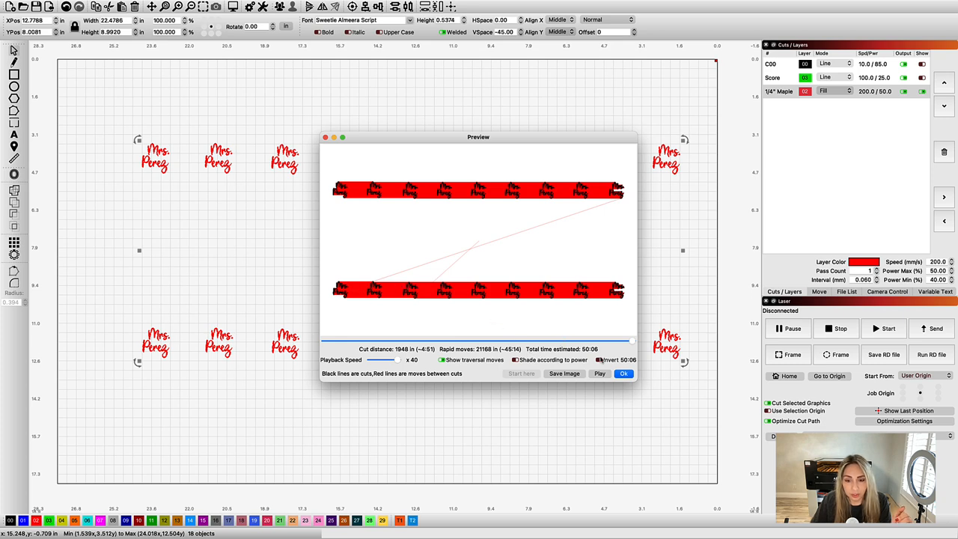
left_click(622, 374)
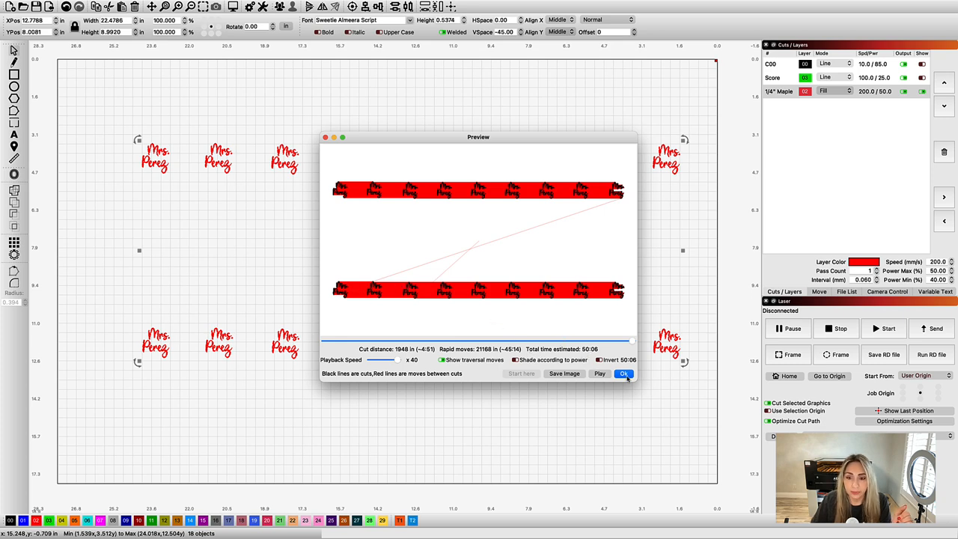
left_click(624, 374)
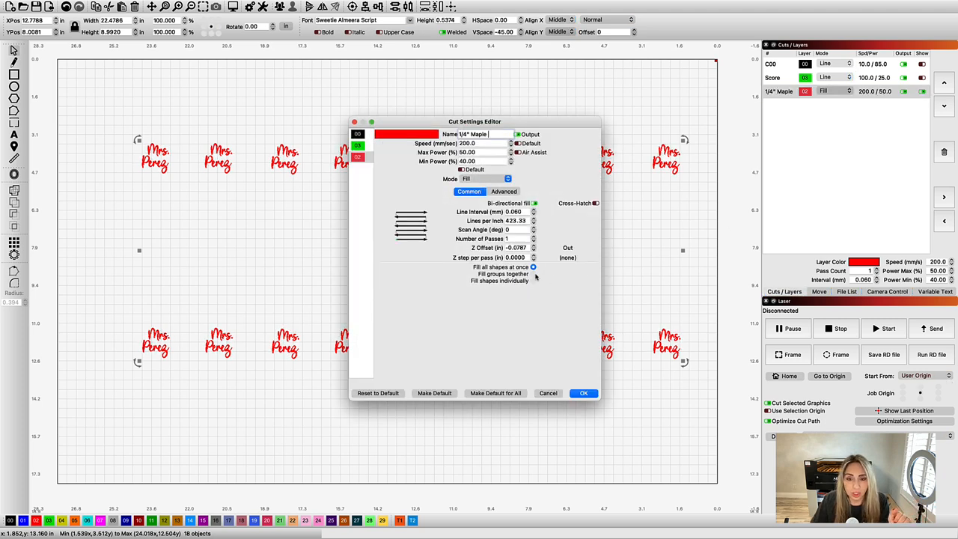
left_click(532, 272)
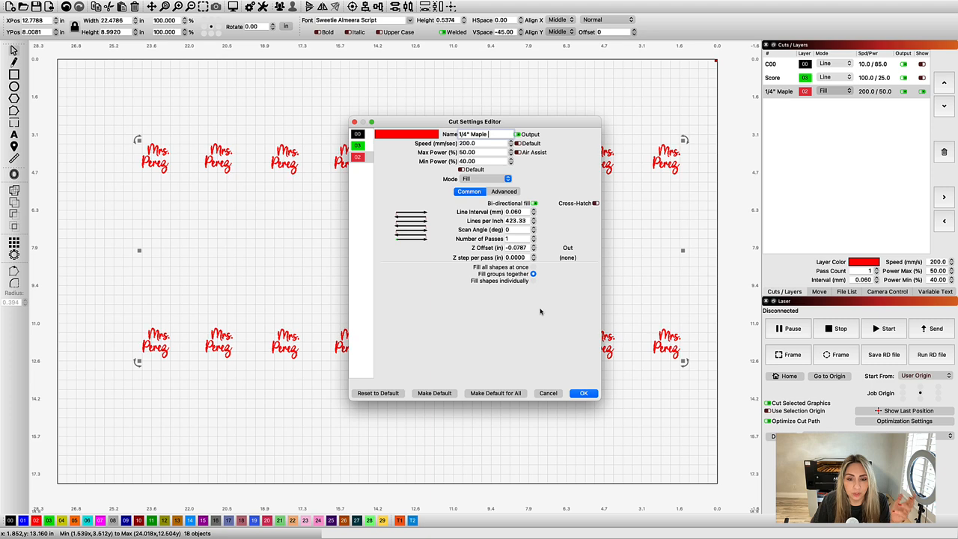
left_click(584, 392)
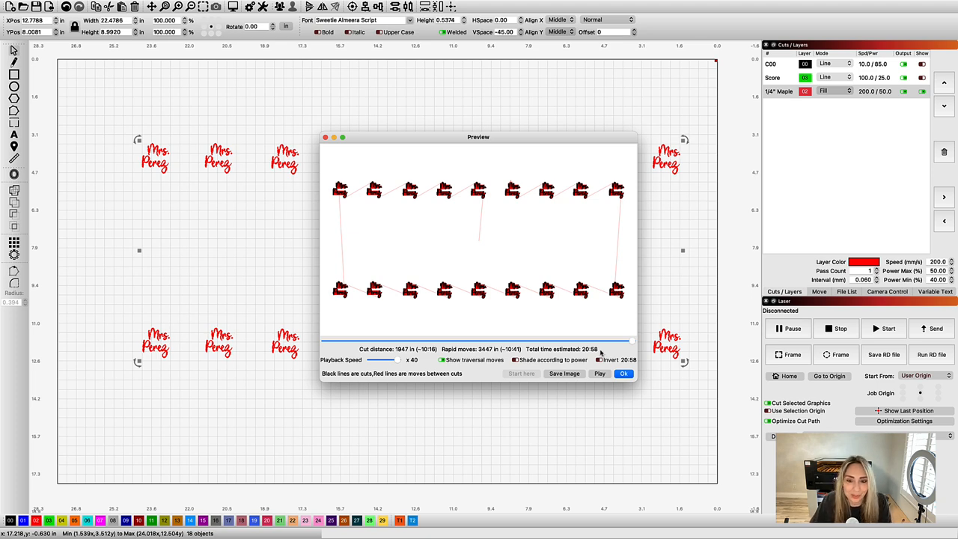
left_click(622, 374)
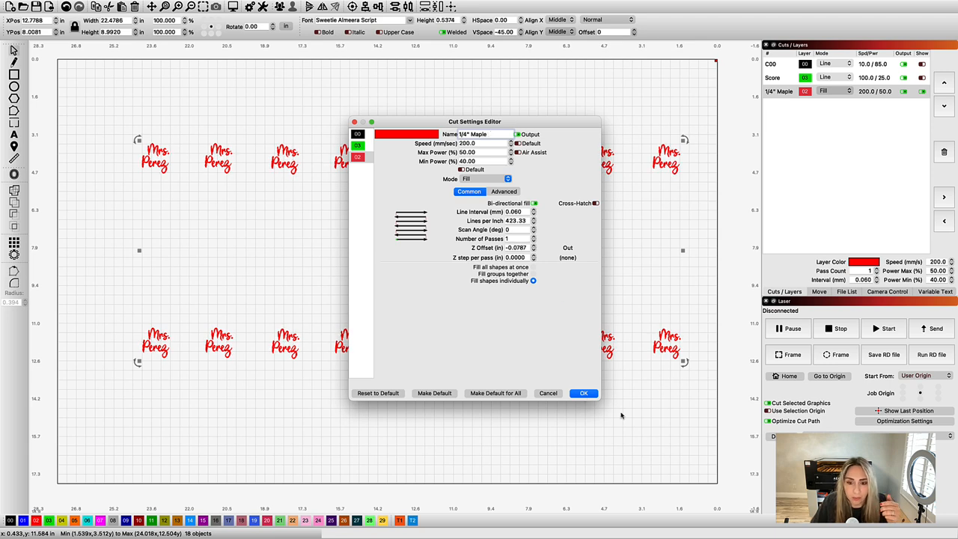
Preview 'Fill shapes individually' and keep it as the maple layer's fill grouping.
left_click(584, 392)
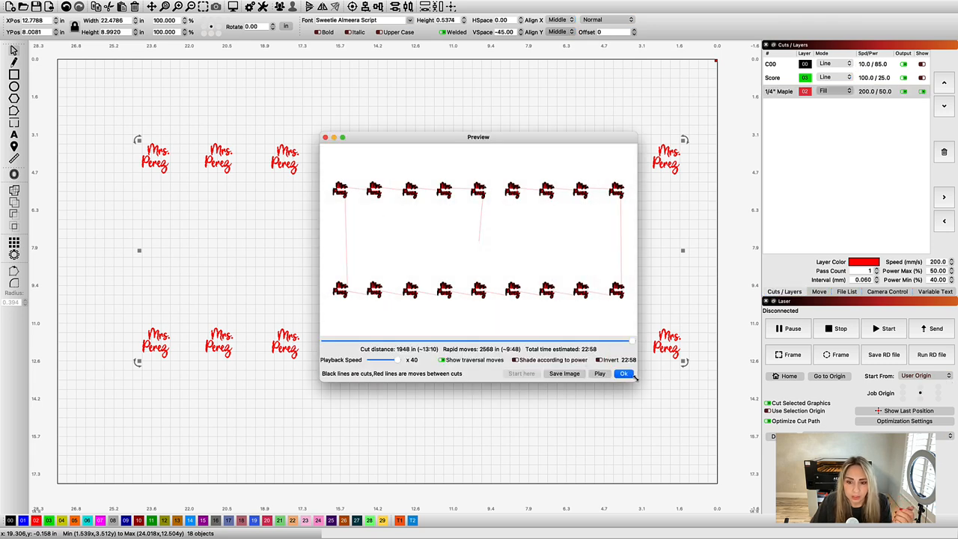
left_click(624, 374)
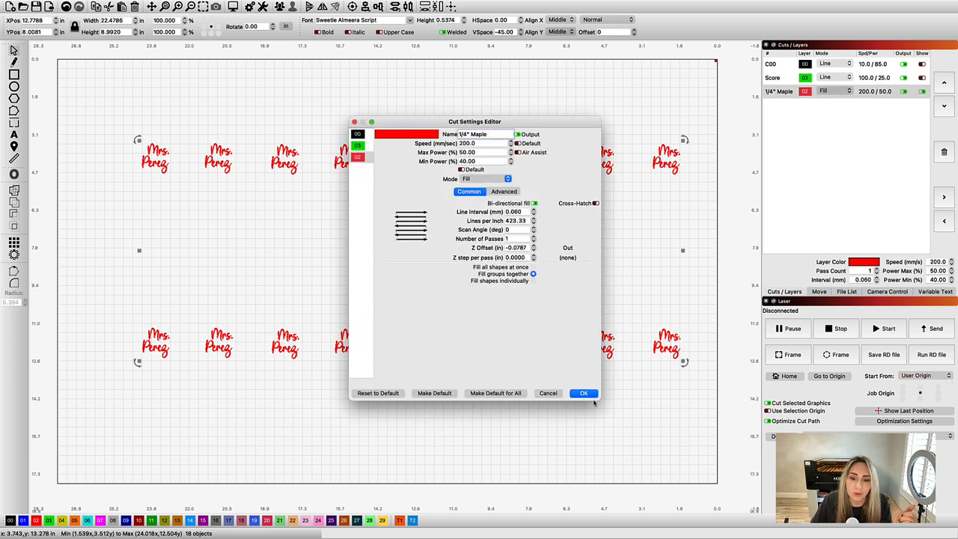
left_click(584, 392)
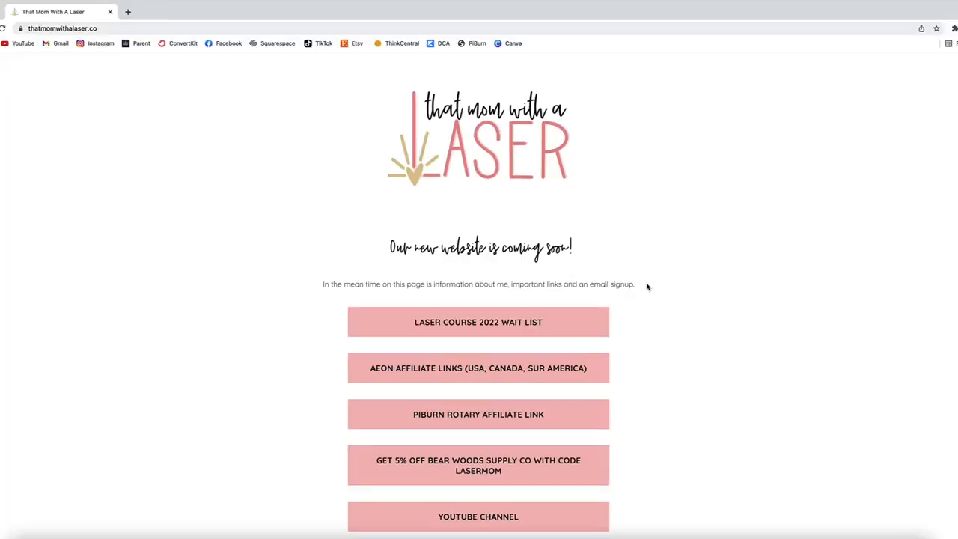
Scroll the That Mom With A Laser site down to the Freebies link.
scroll("down", 3)
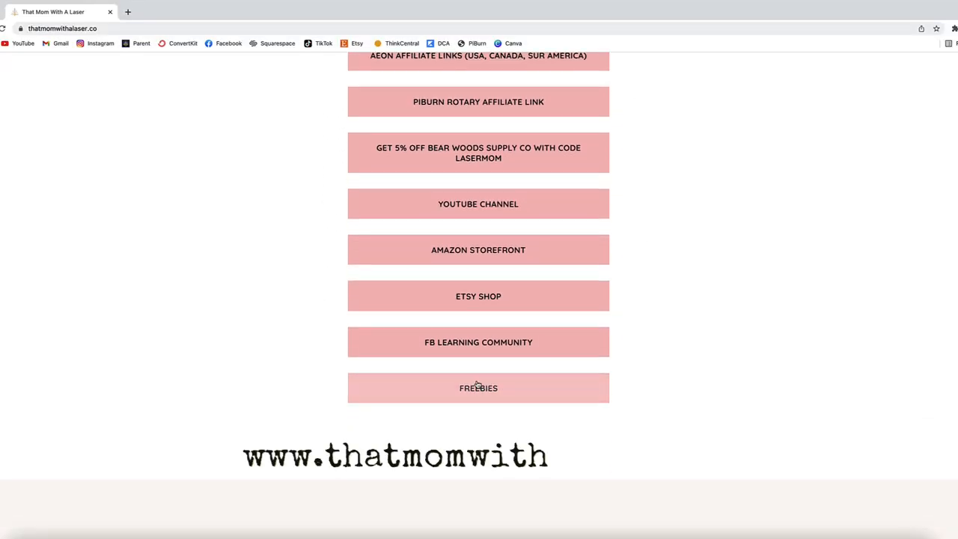